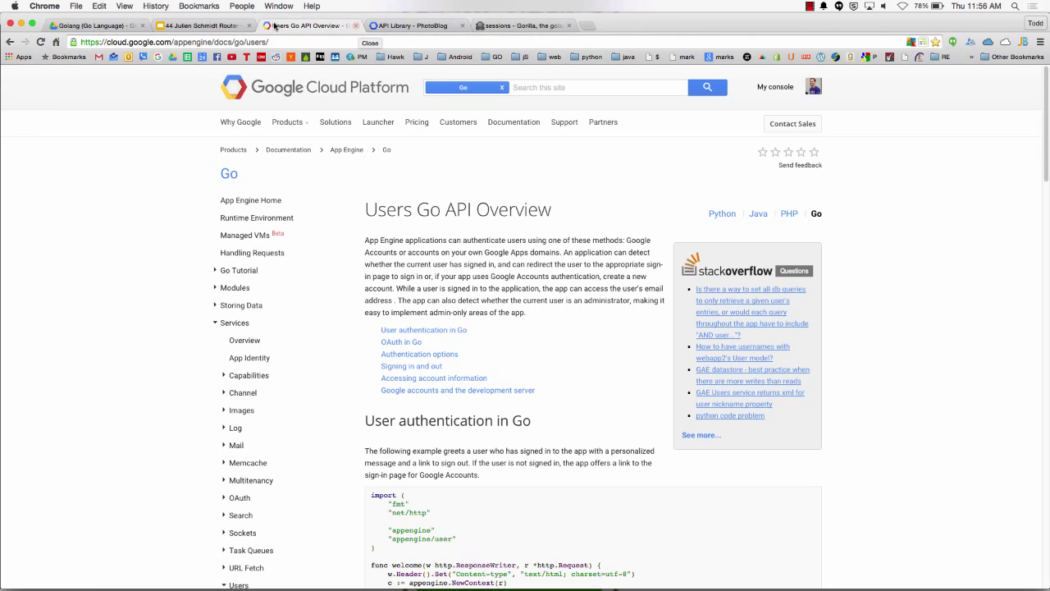
- Switch to the '44 Julien Schmidt Router' presentation tab showing the httprouter title slide
click(201, 26)
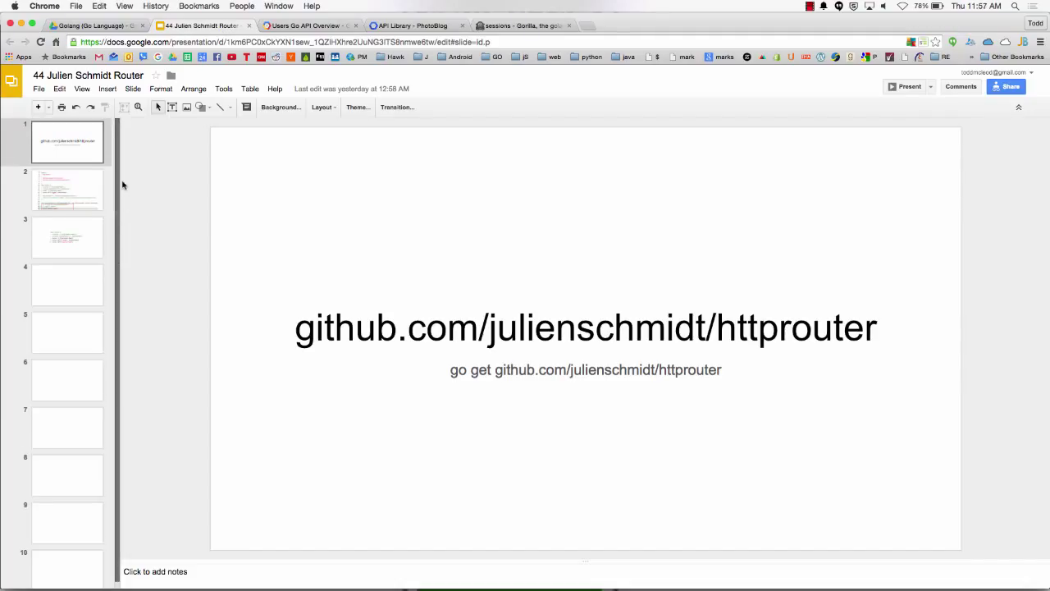
mouse_move(120, 170)
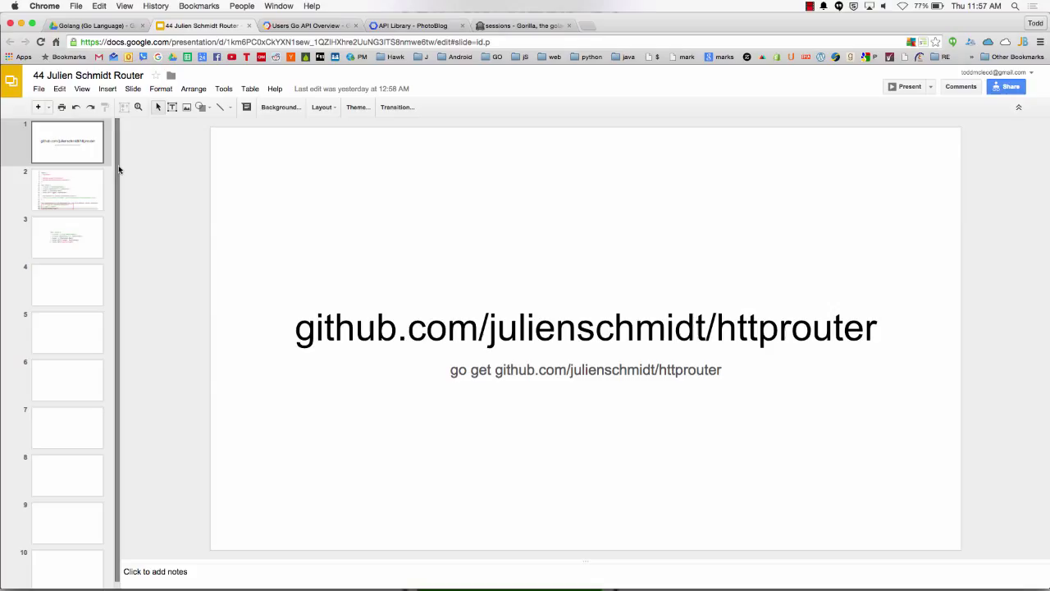
click(68, 189)
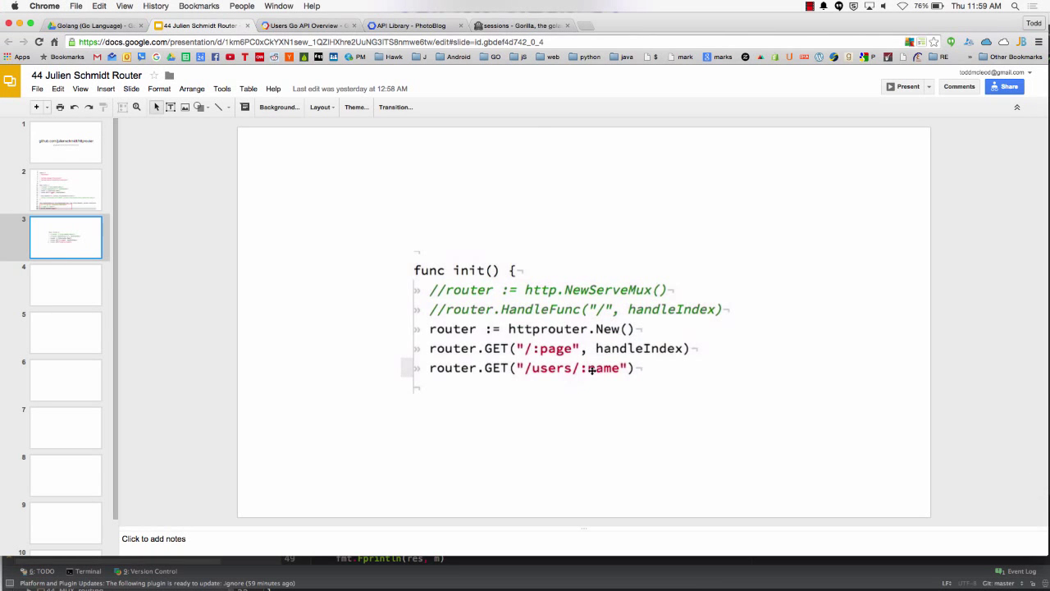
mouse_move(174, 205)
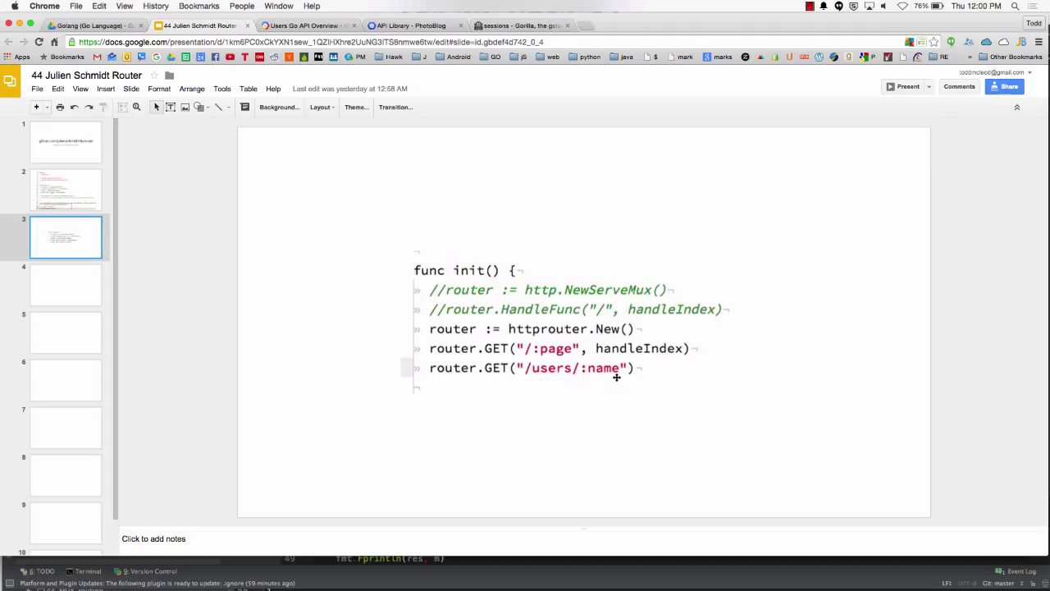
click(66, 188)
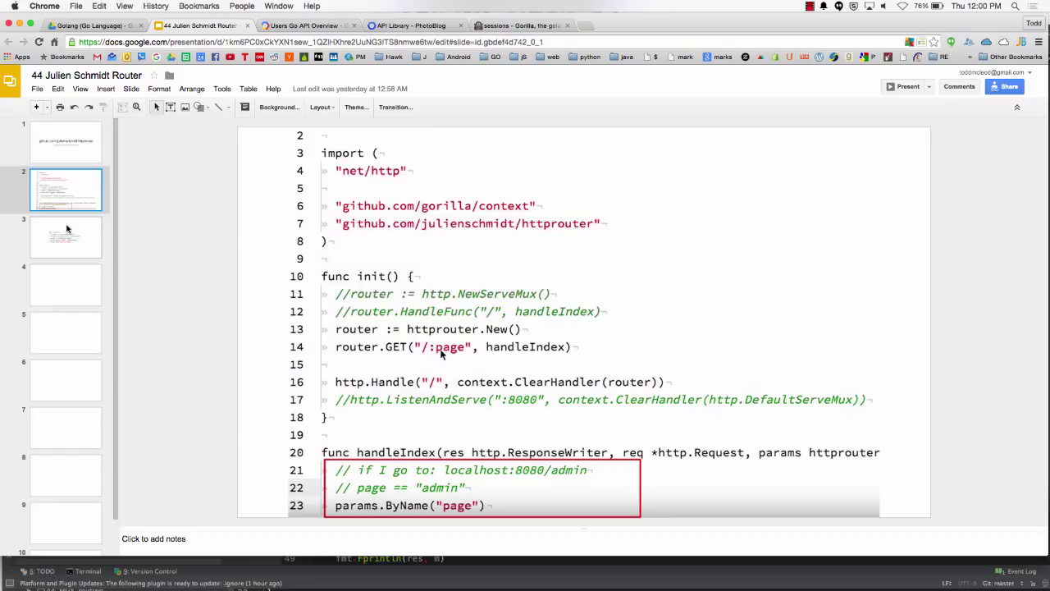
click(65, 238)
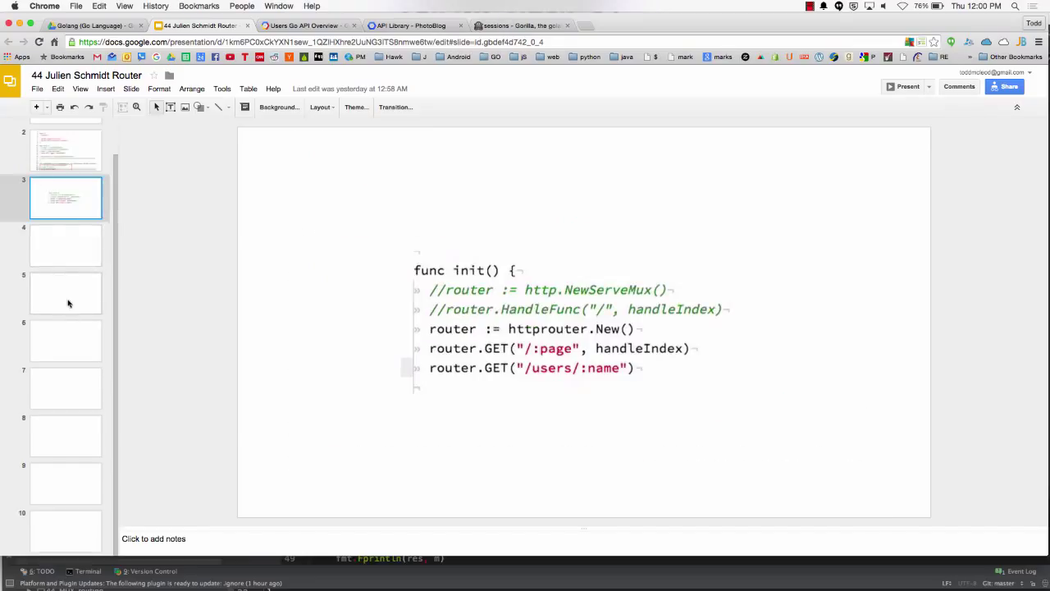
- Move through blank slide 7 to the blank tenth and final slide
click(66, 387)
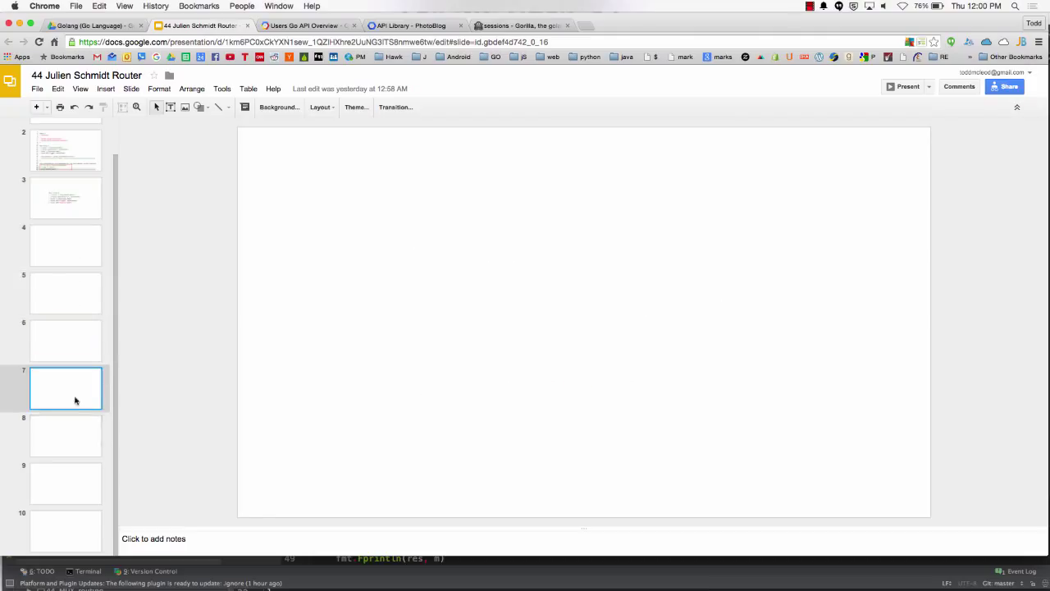
click(66, 531)
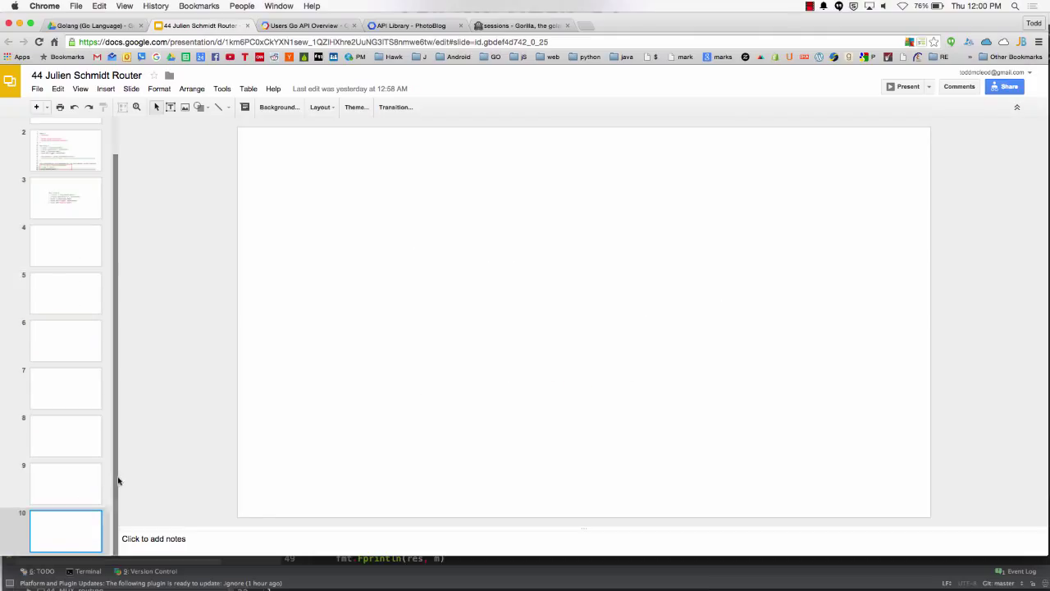